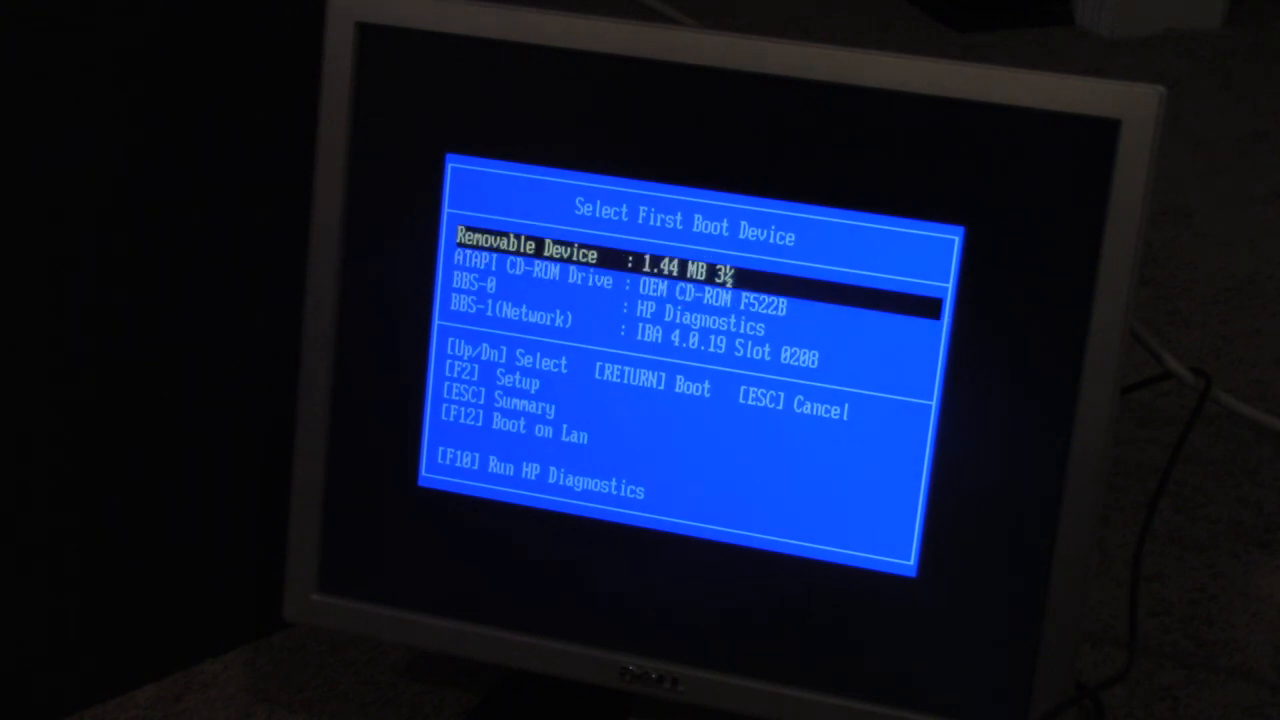
Browse the boot device entries (CD-ROM, network) and move down to the System Date setting
key("Down")
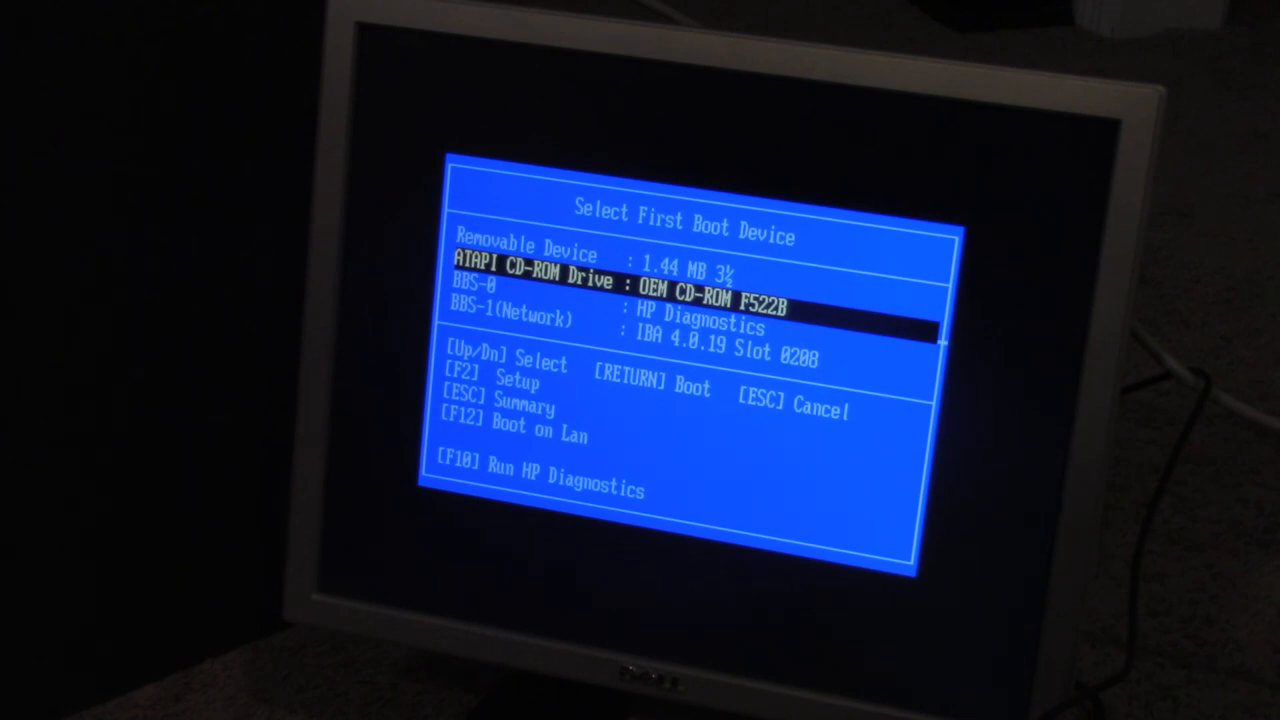
key("Down")
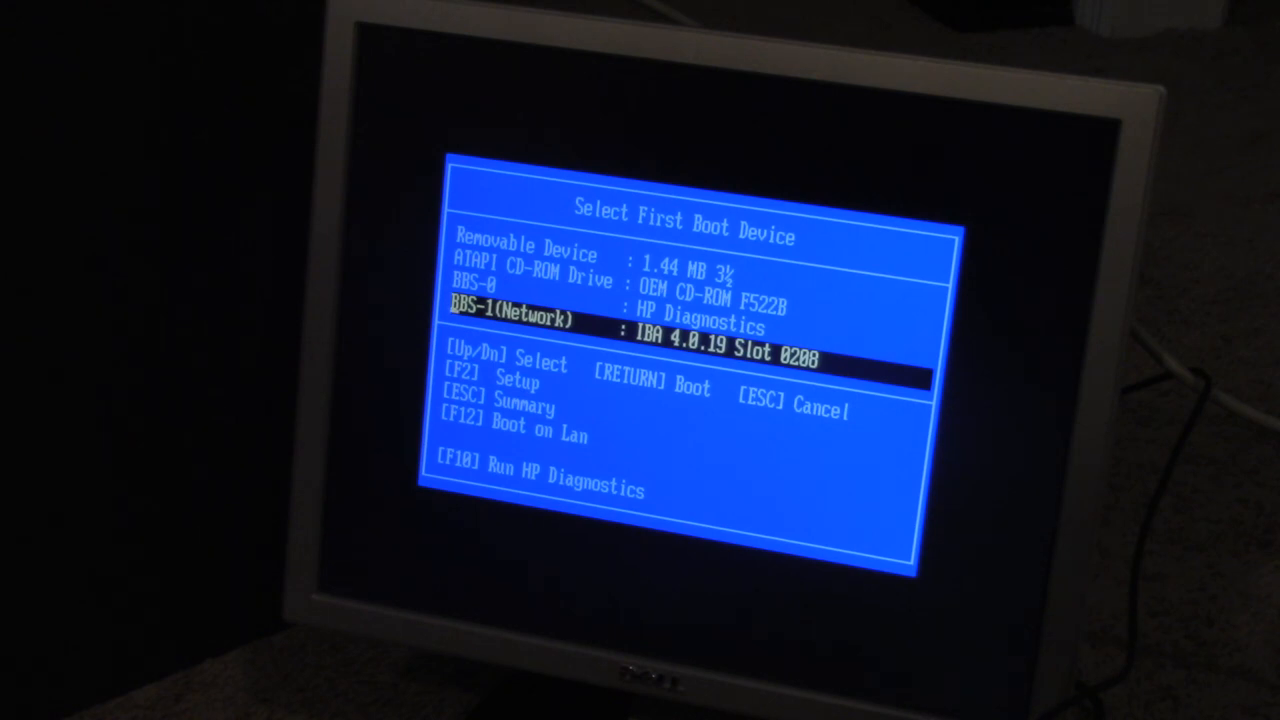
key("Up")
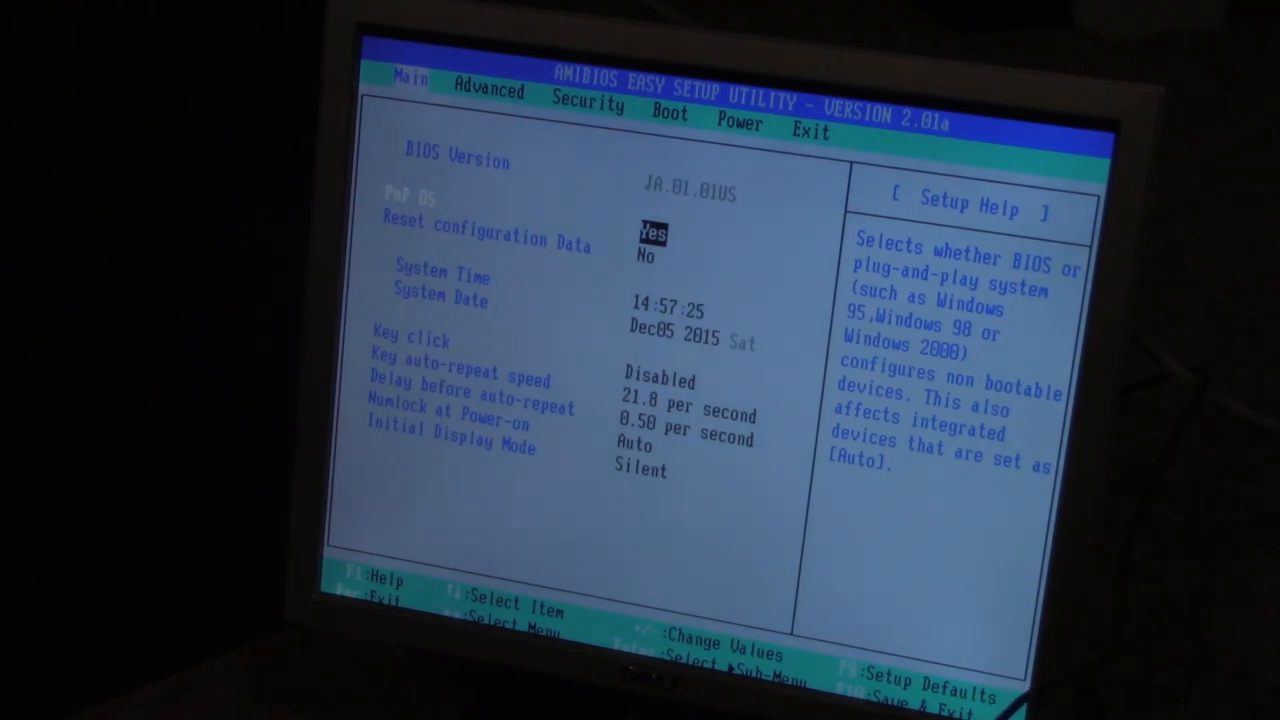
key("down")
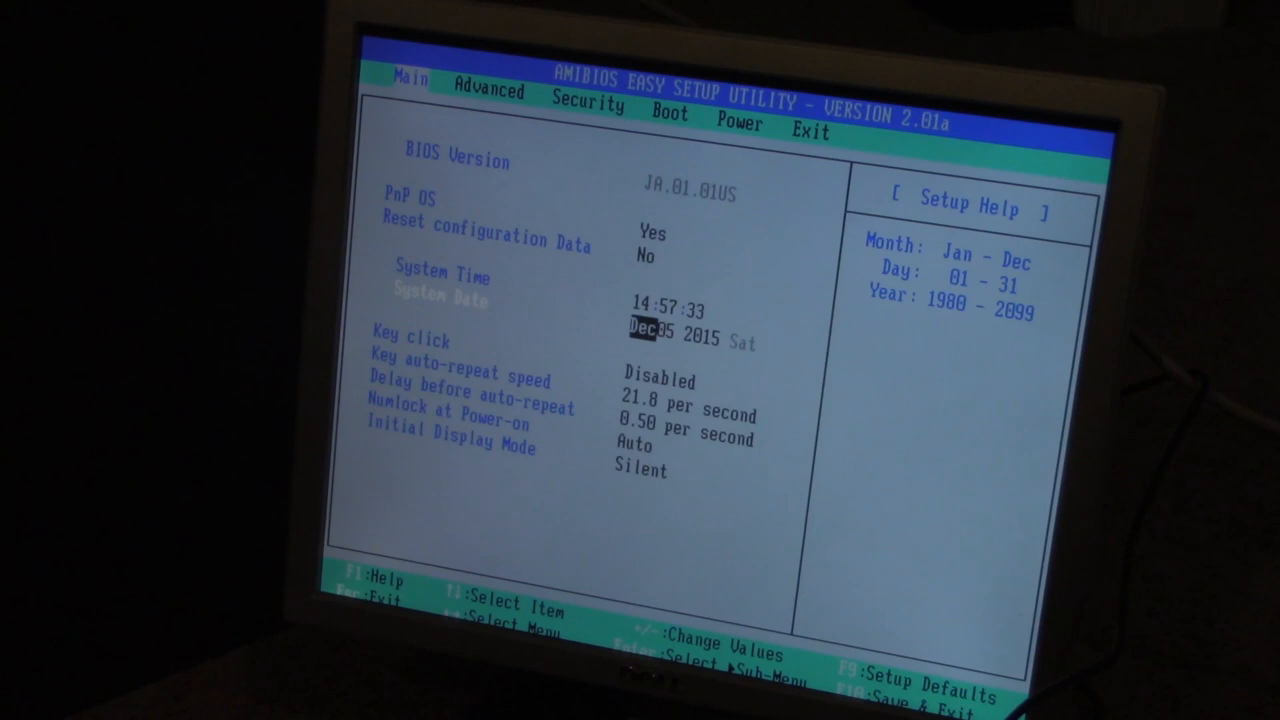
Glance at the Exit page, return to Main for the System Time fields, then bring up the Security page
left_click(810, 132)
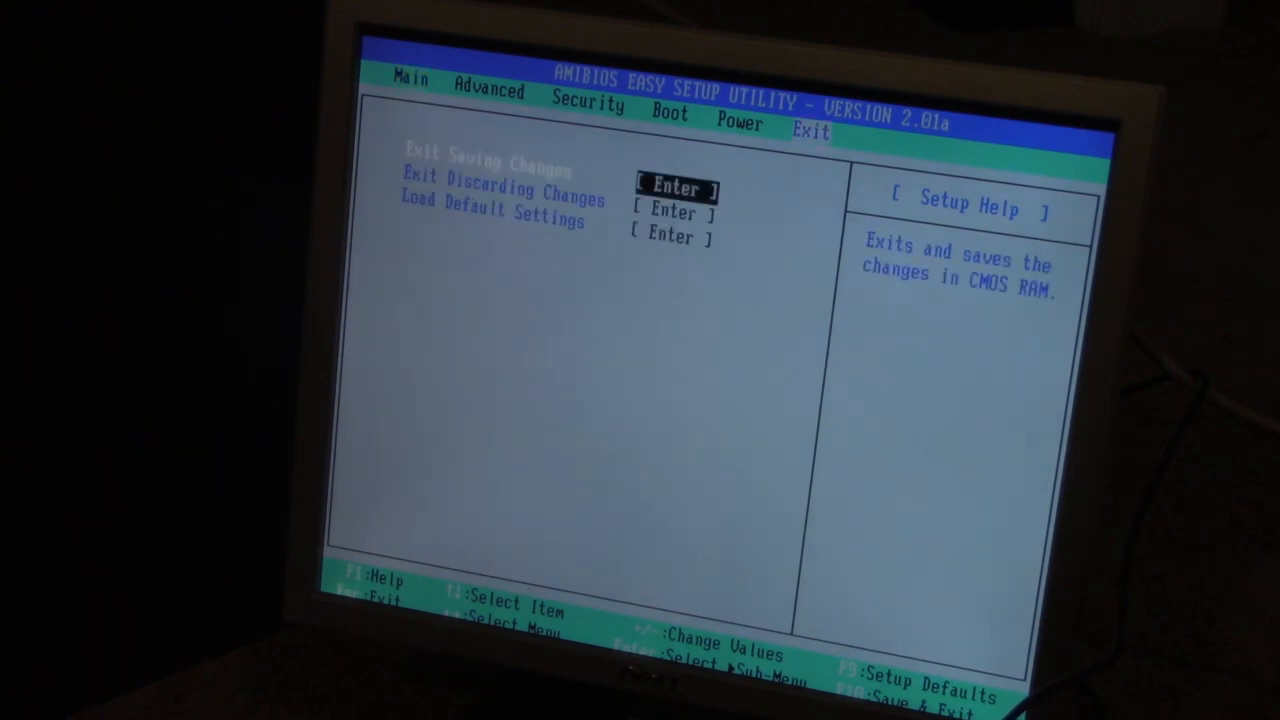
left_click(410, 78)
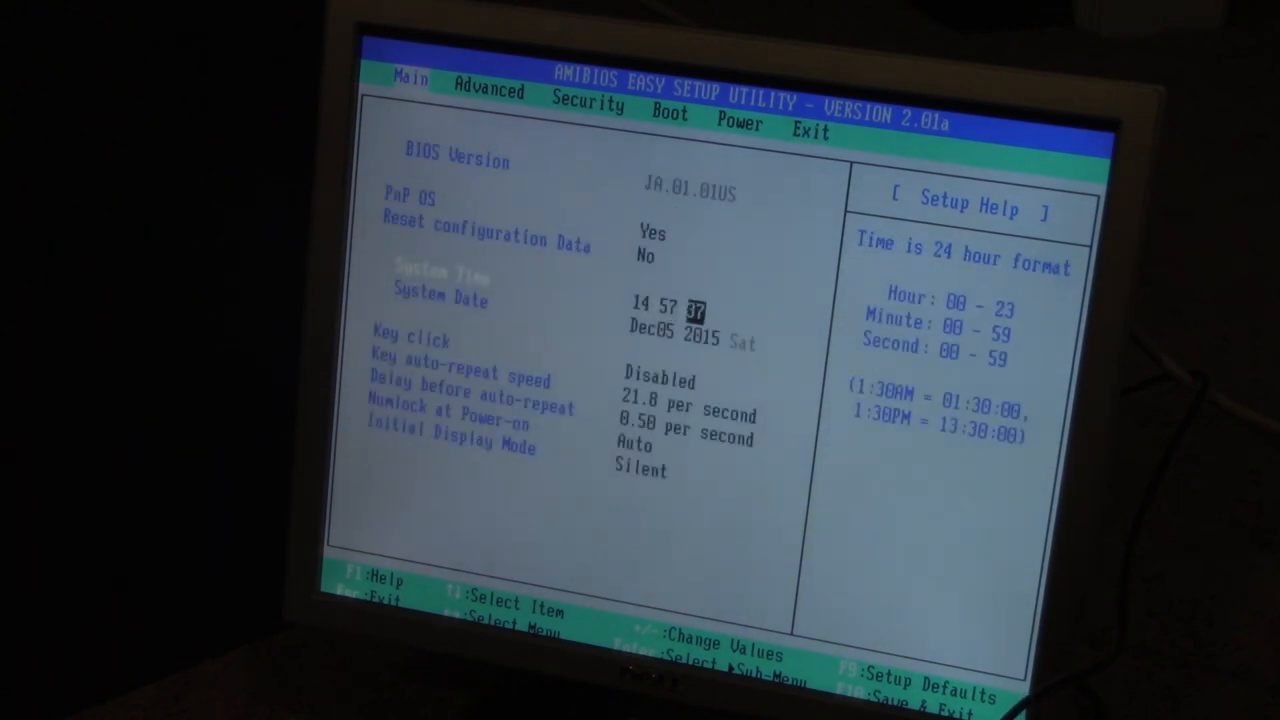
key("down")
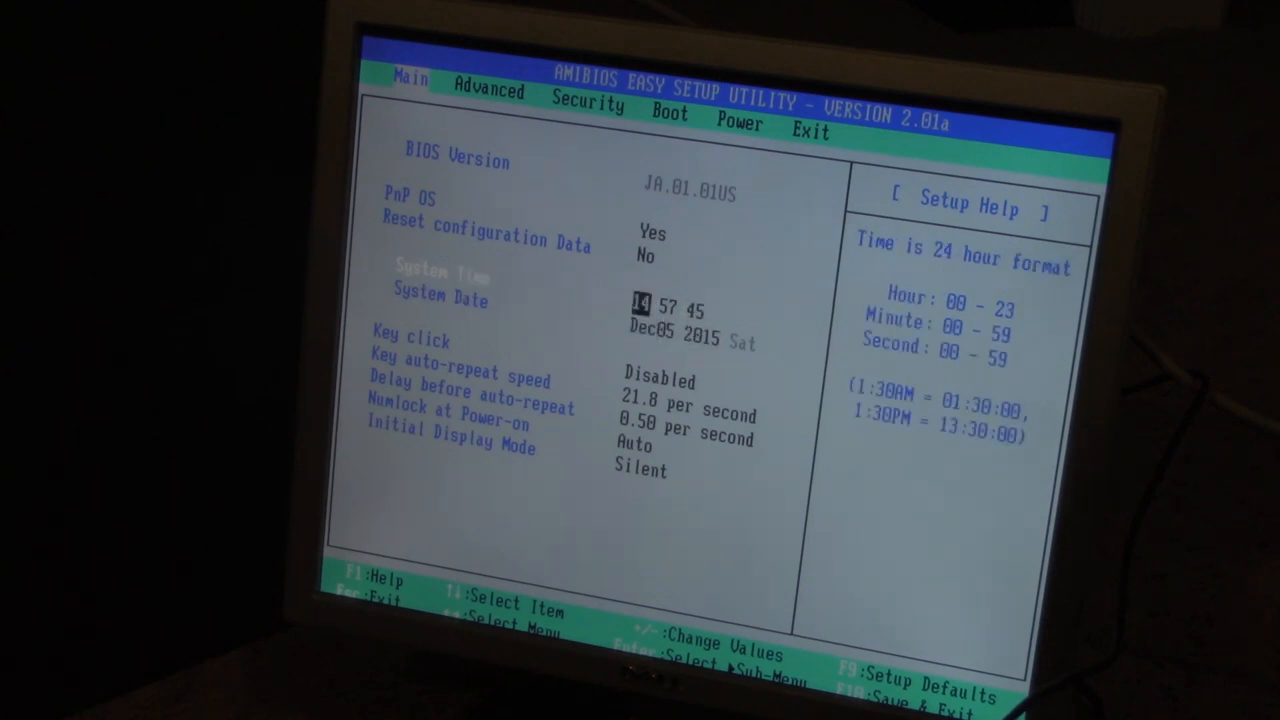
left_click(588, 106)
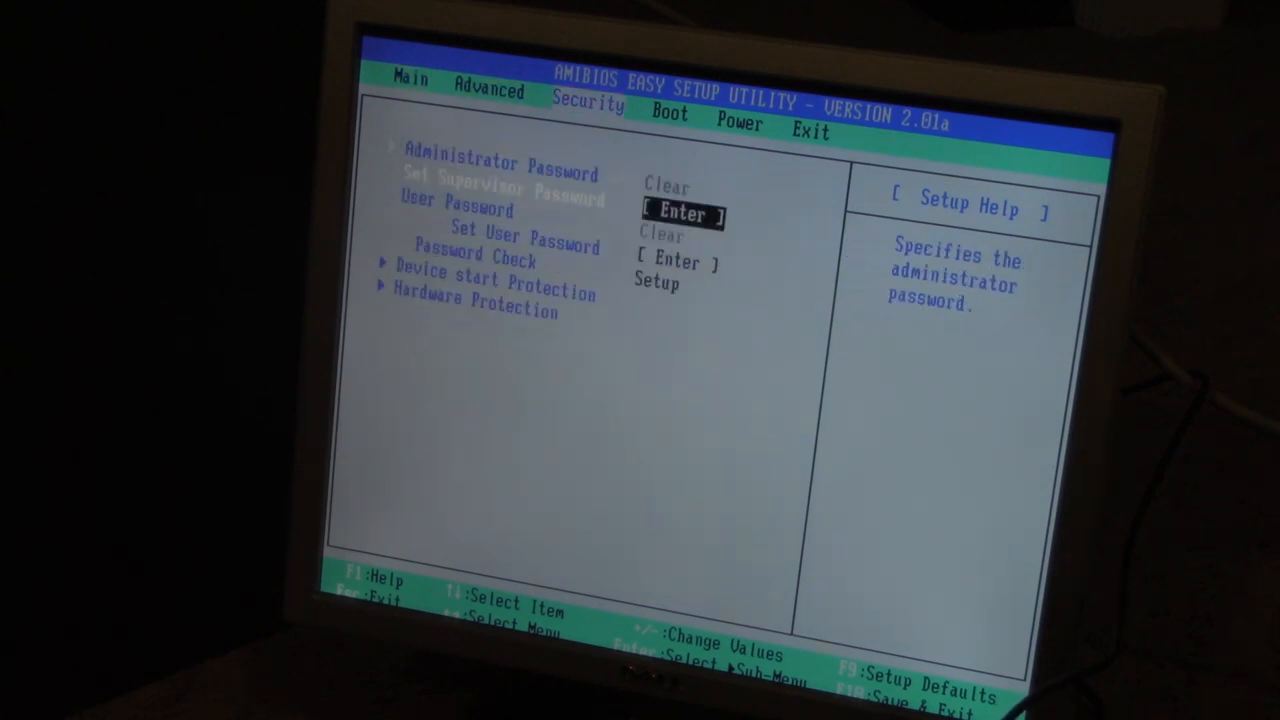
On Advanced, review floppy and IDE device entries (primary/secondary master and slave), then reach Video Configuration with 64MB aperture
left_click(488, 80)
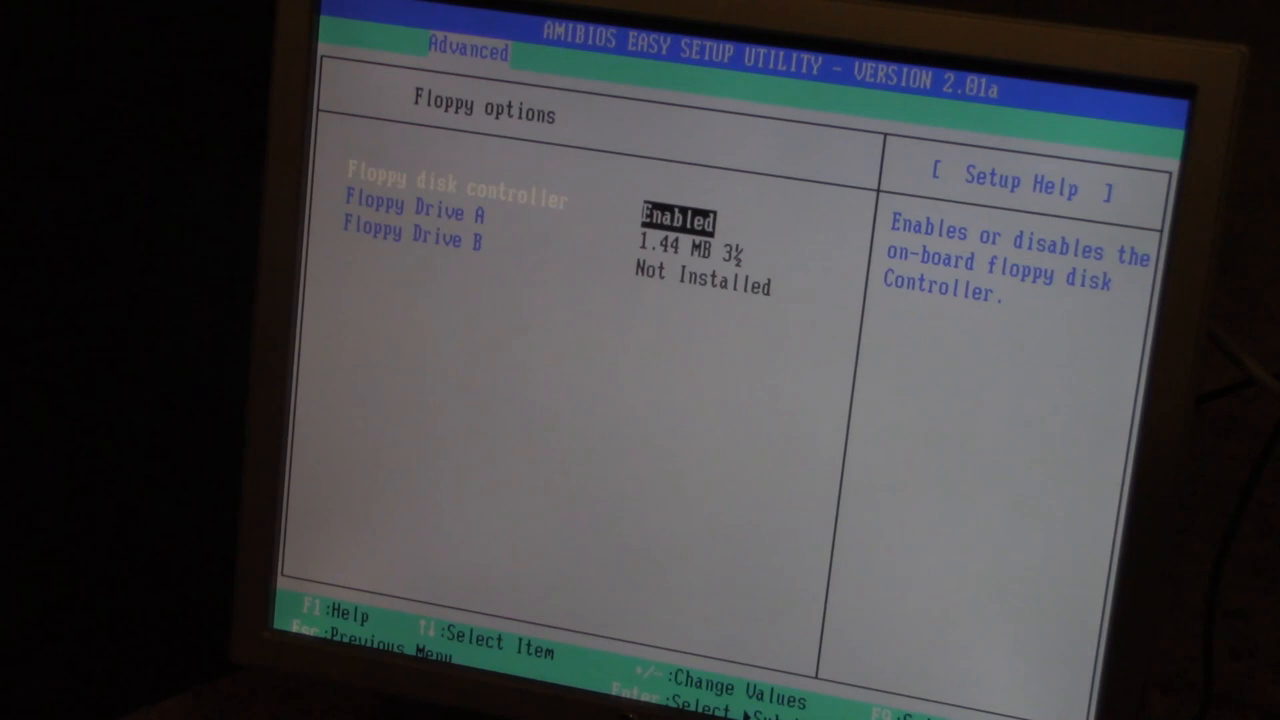
key("Down")
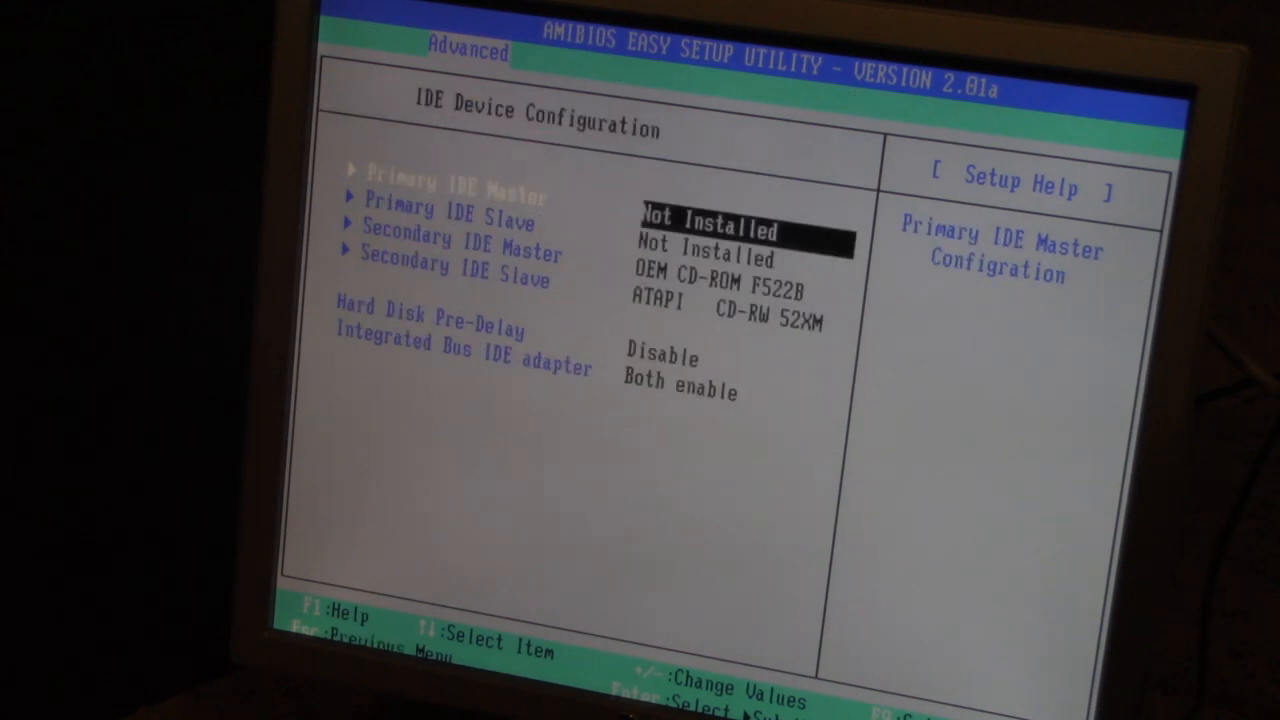
key("Down")
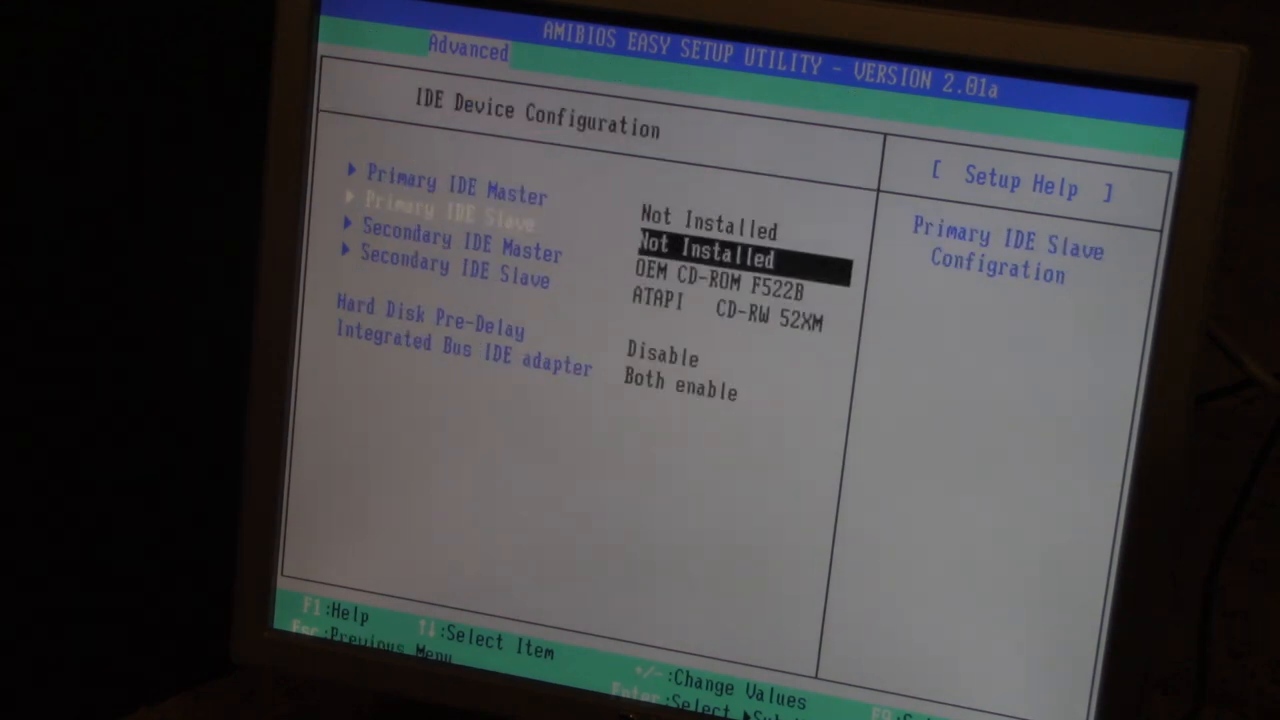
key("Down")
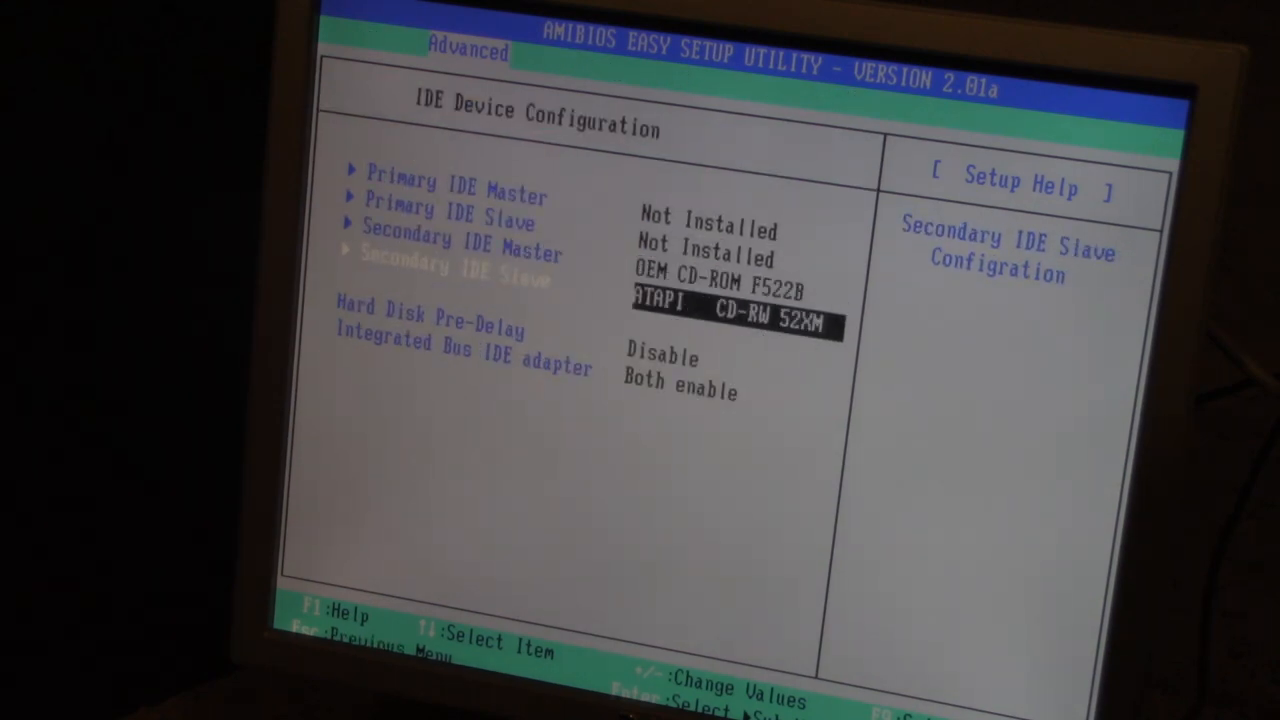
key("up")
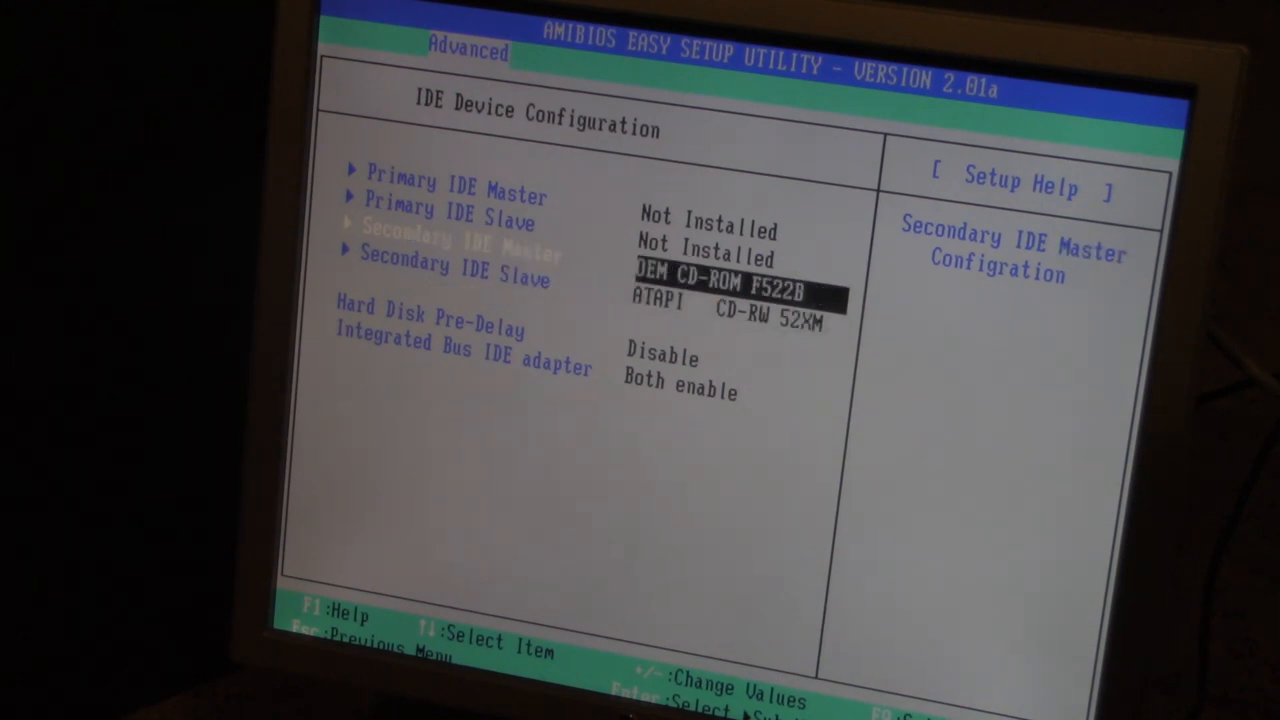
key("Down")
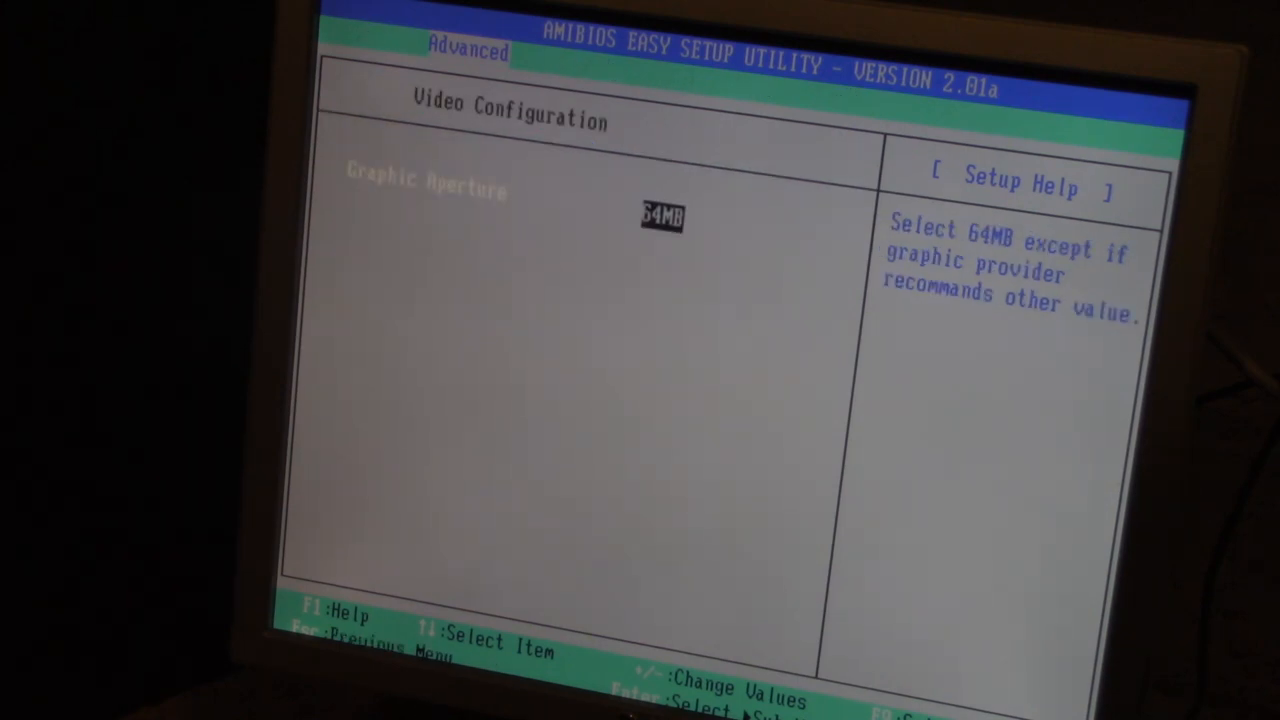
Check the Boot page, move to Exit and confirm Exit Saving Changes
key("Escape")
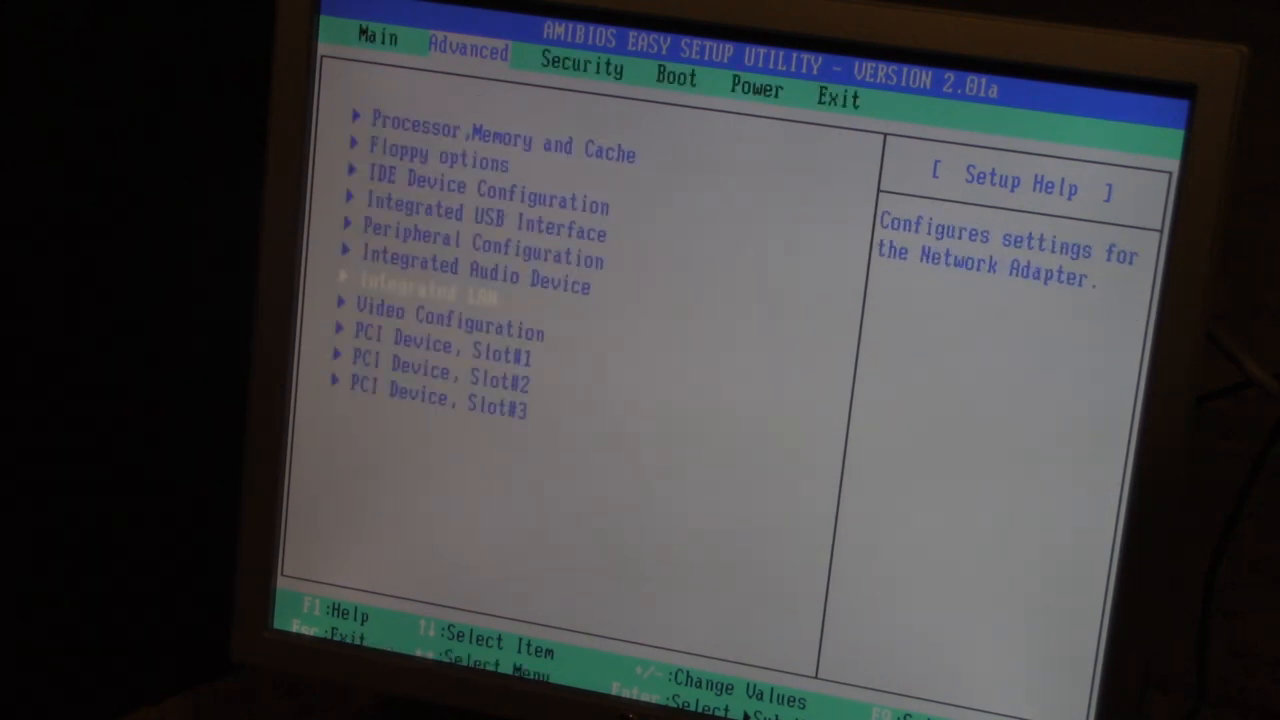
left_click(676, 80)
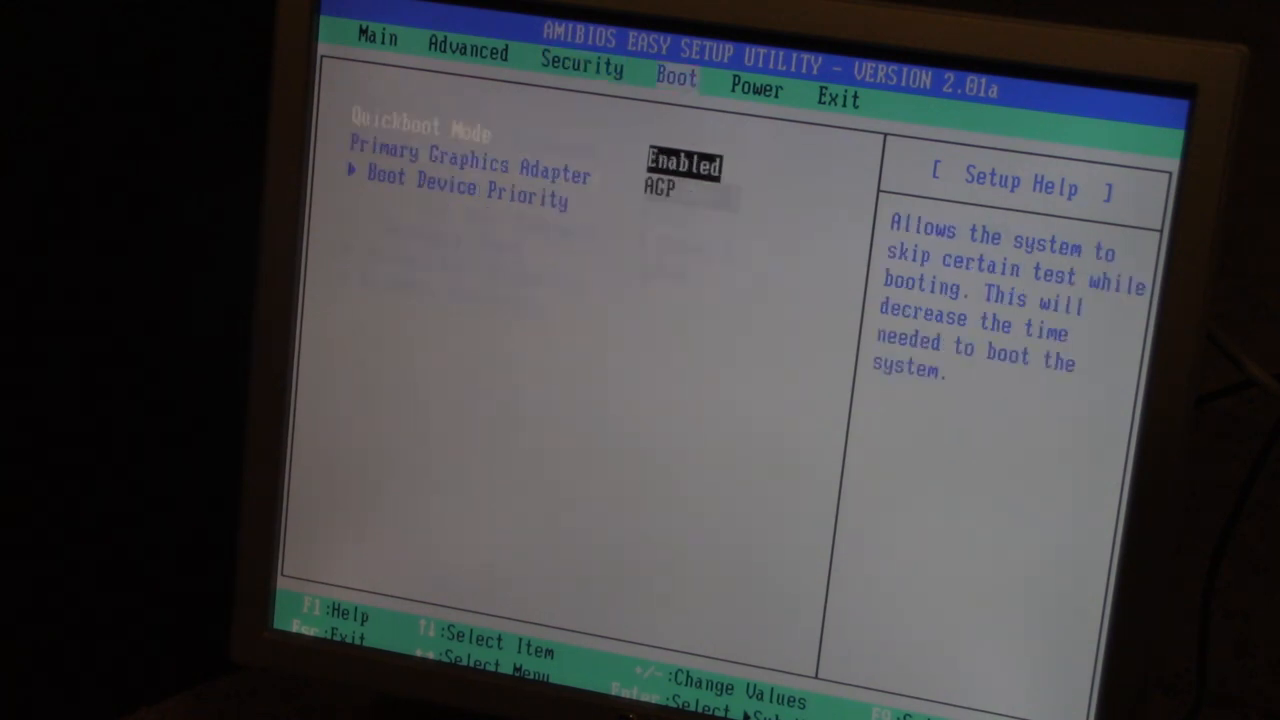
key("down")
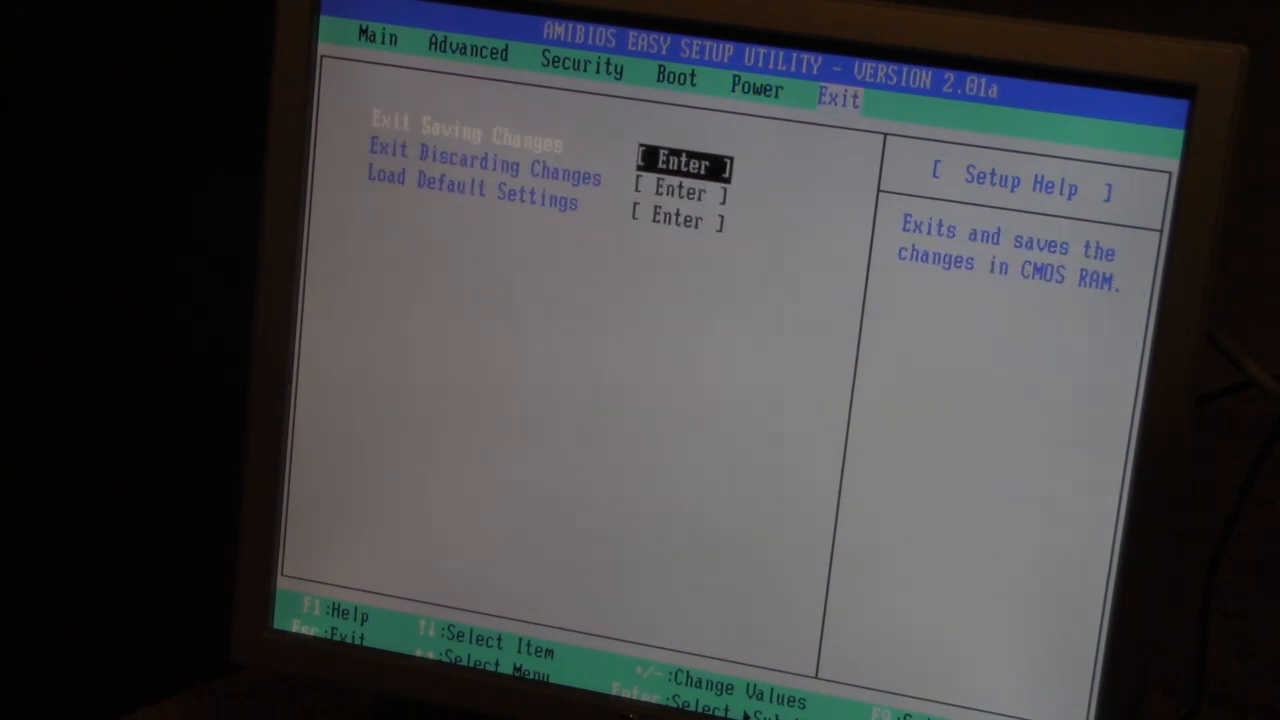
key("Enter")
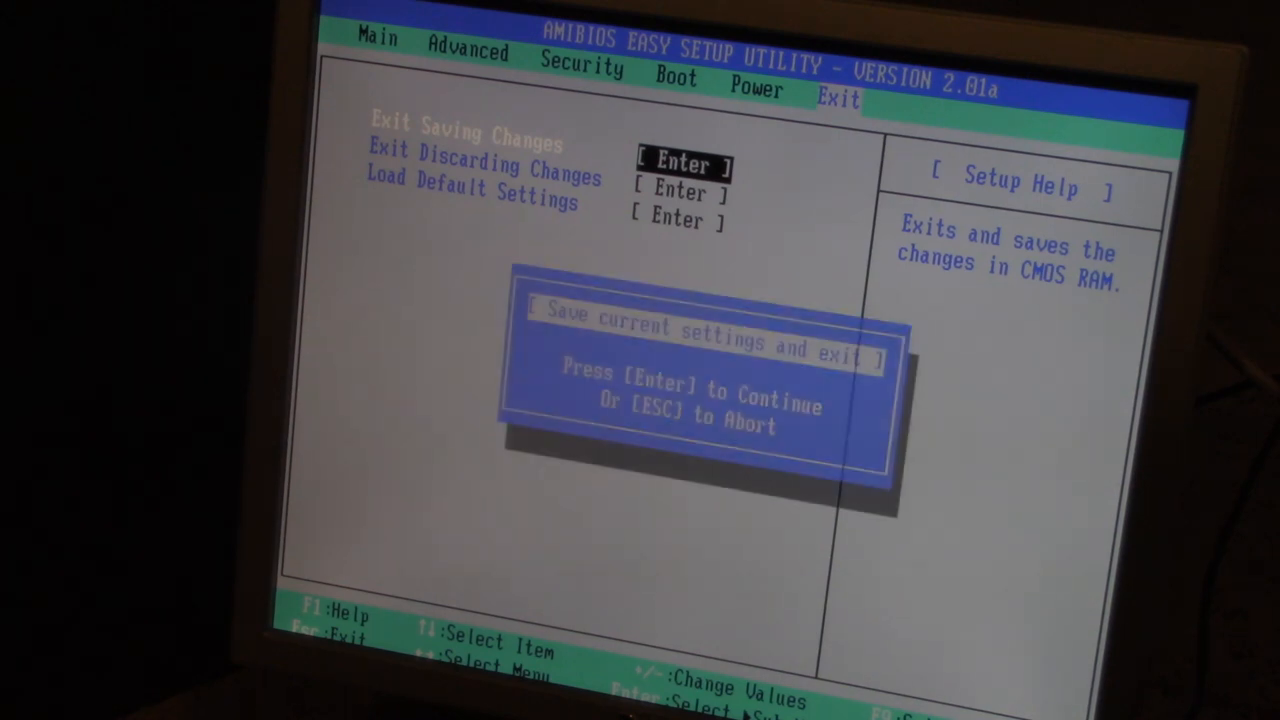
key("Escape")
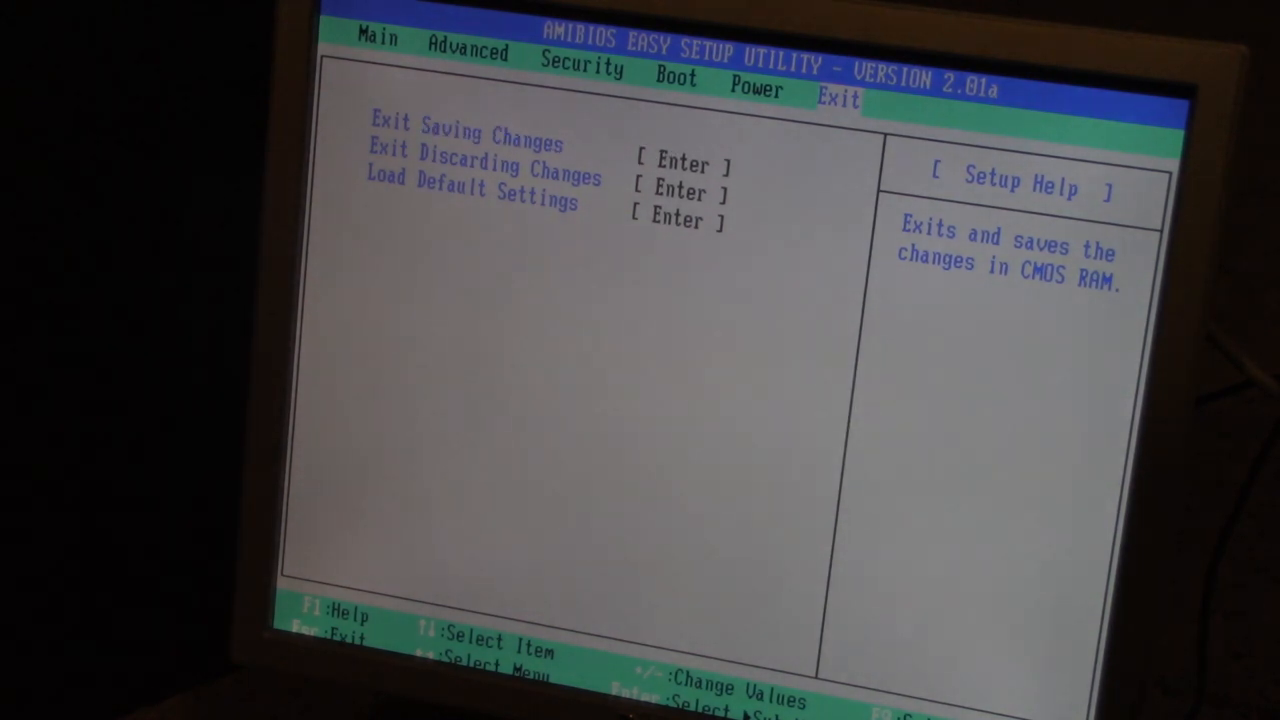